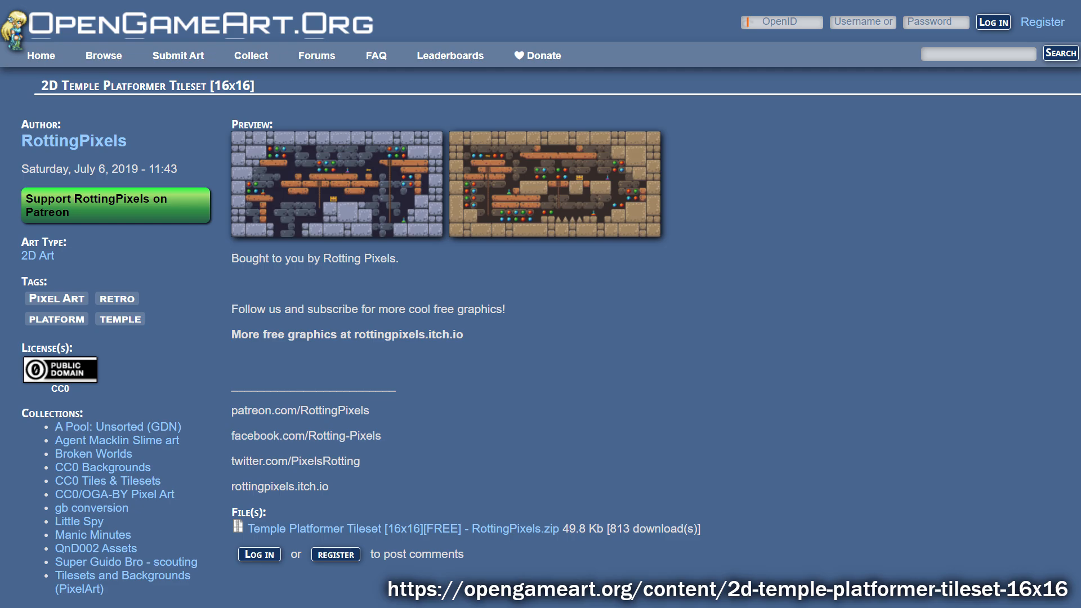
Run grabsprite.amos to save tiles.abk, then return to the code for editor.amos.
{"action": "left_click", "coordinate": [338, 183]}
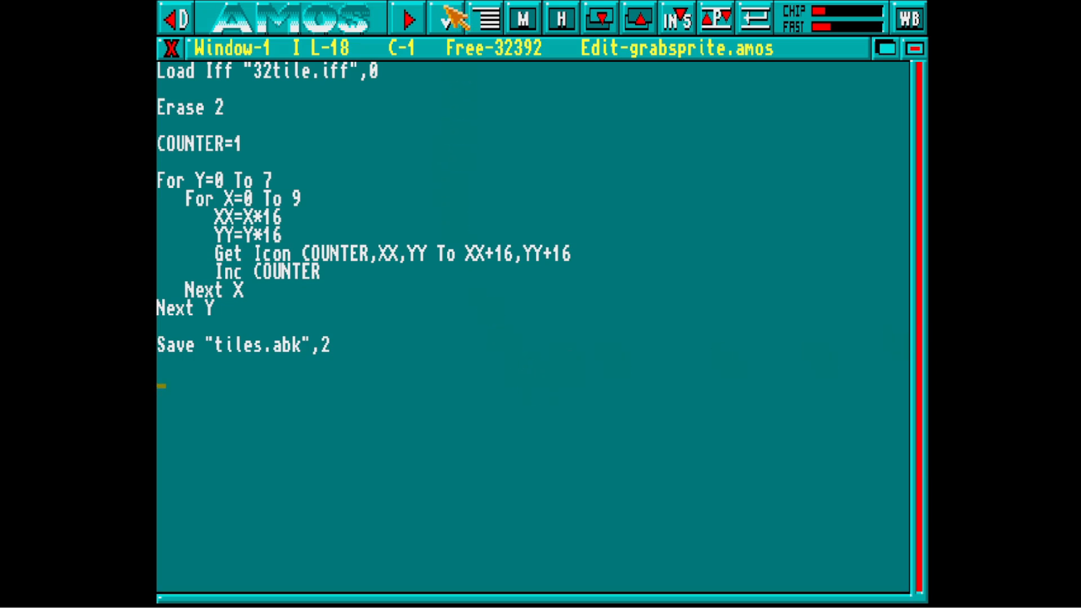
{"action": "left_click", "coordinate": [406, 17]}
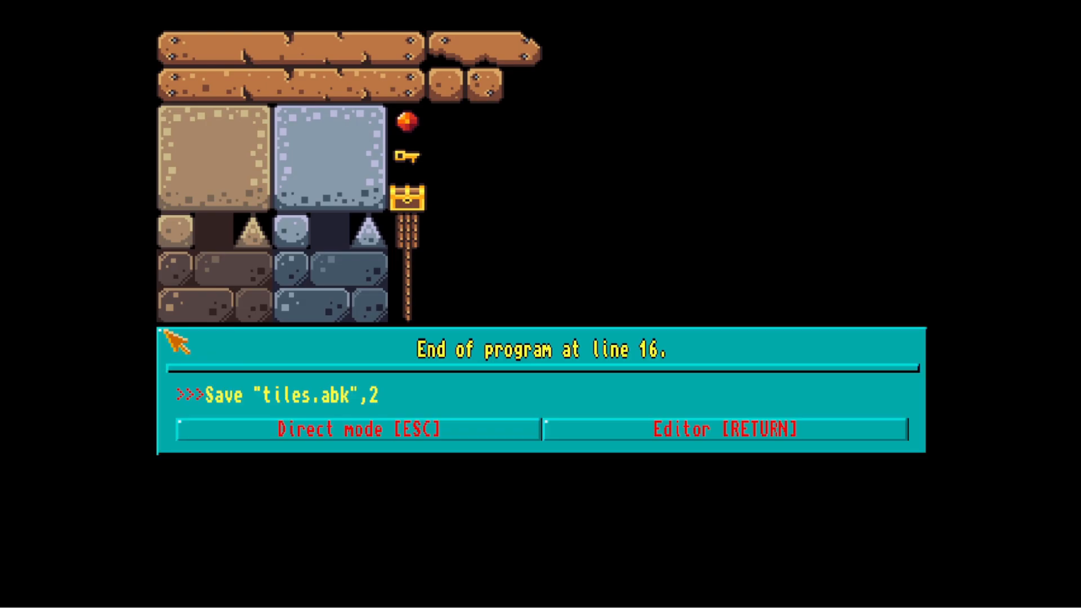
{"action": "key", "text": "Escape"}
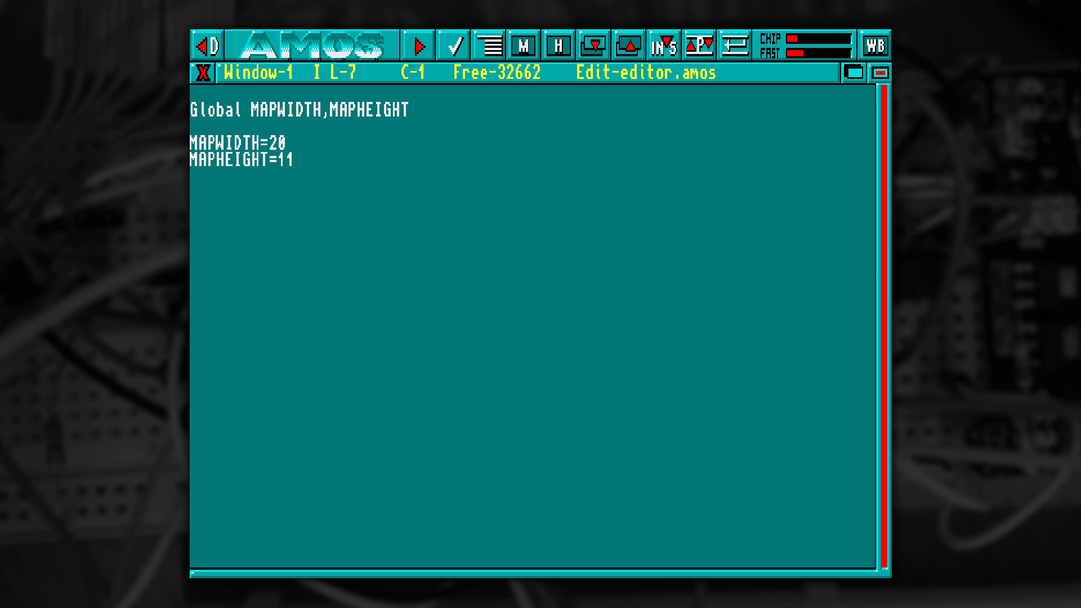
Add Dim MAP(MAPWIDTH,MAPHEIGHT) and Reserve As Work 10,MAPWIDTH*MAPHEIGHT.
{"action": "type", "text": "Dim MAP(MAPWIDTH,MAPHEIGHT)"}
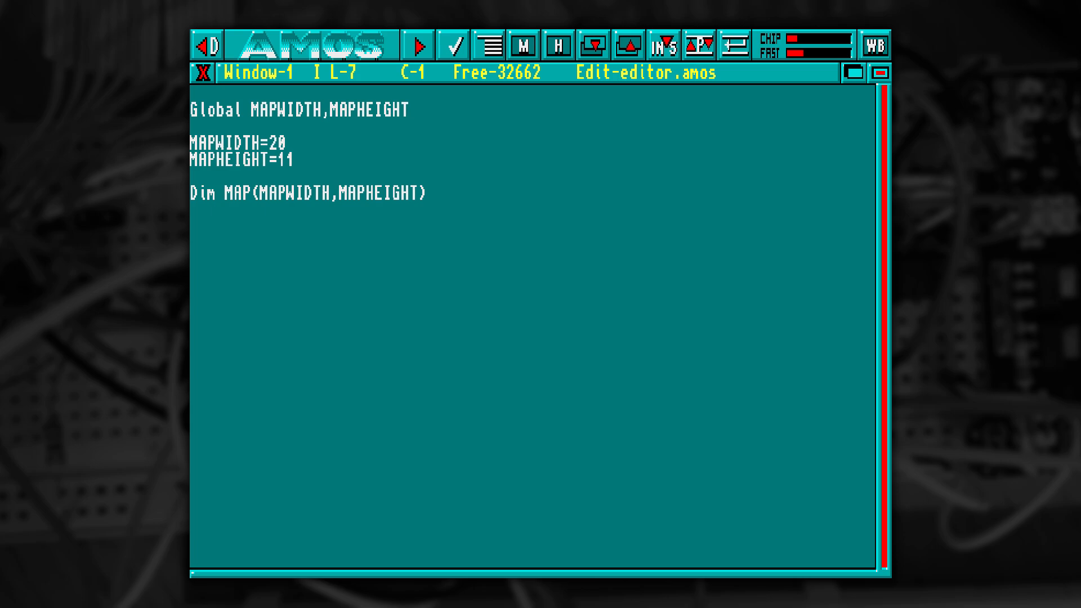
{"action": "type", "text": "Reserve As Work 10,MAPWIDTH*MAPHEIGHT"}
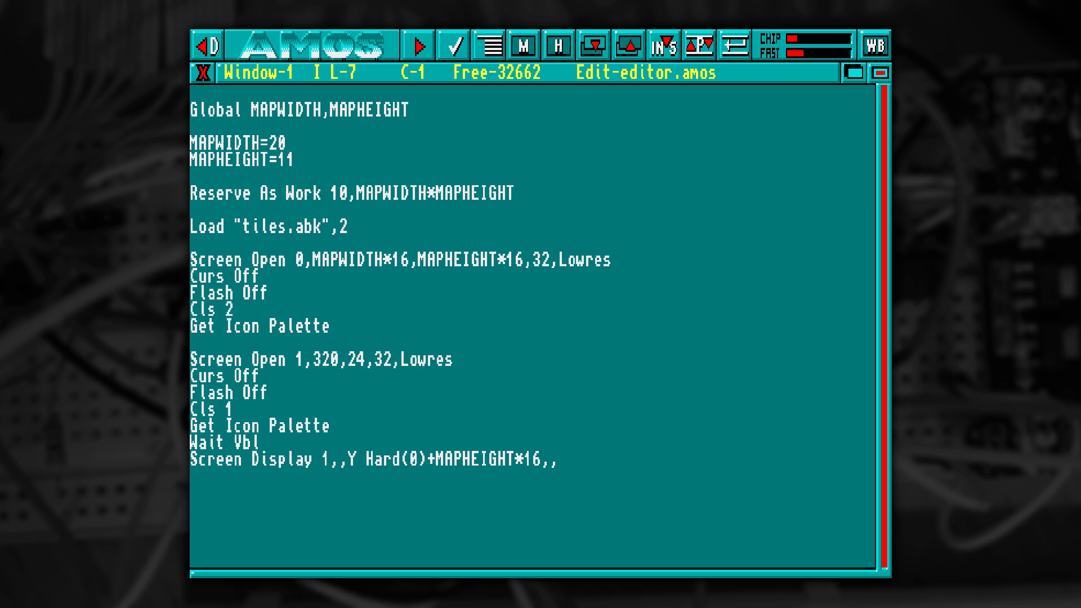
Run the editor before adding Reserve Zone 17, the BUTTON[] calls and twelve tile-slot zones.
{"action": "left_click", "coordinate": [418, 45]}
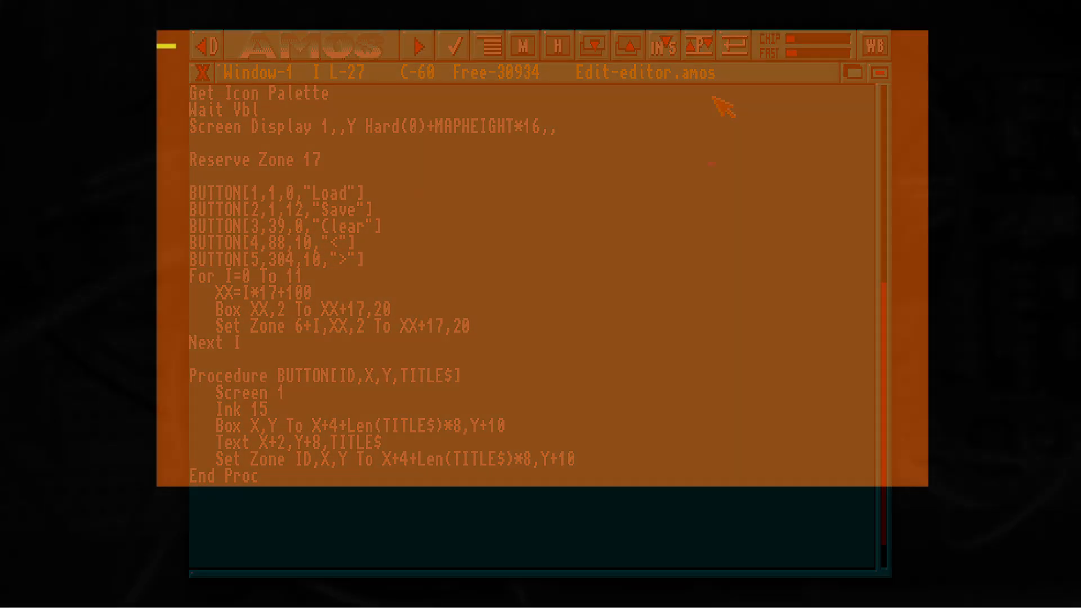
Run the editor to check the button panel, then return to write REFRESH_TILES.
{"action": "left_click", "coordinate": [417, 45]}
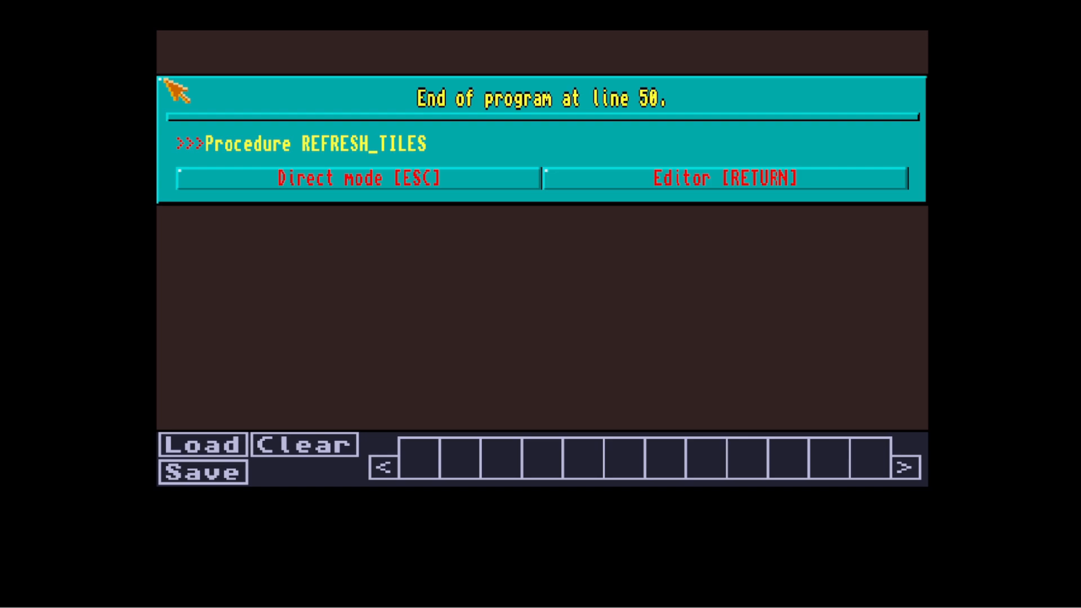
{"action": "key", "text": "Return"}
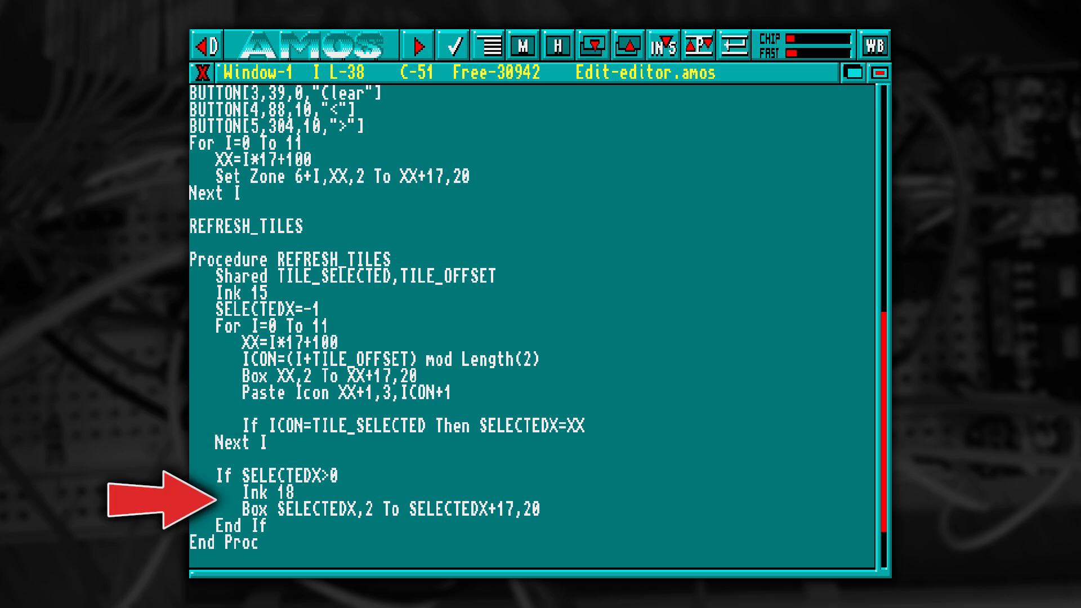
Run the editor to see tiles fill the slots, then continue through the Repeat...Until False mouse loop.
{"action": "left_click", "coordinate": [418, 45]}
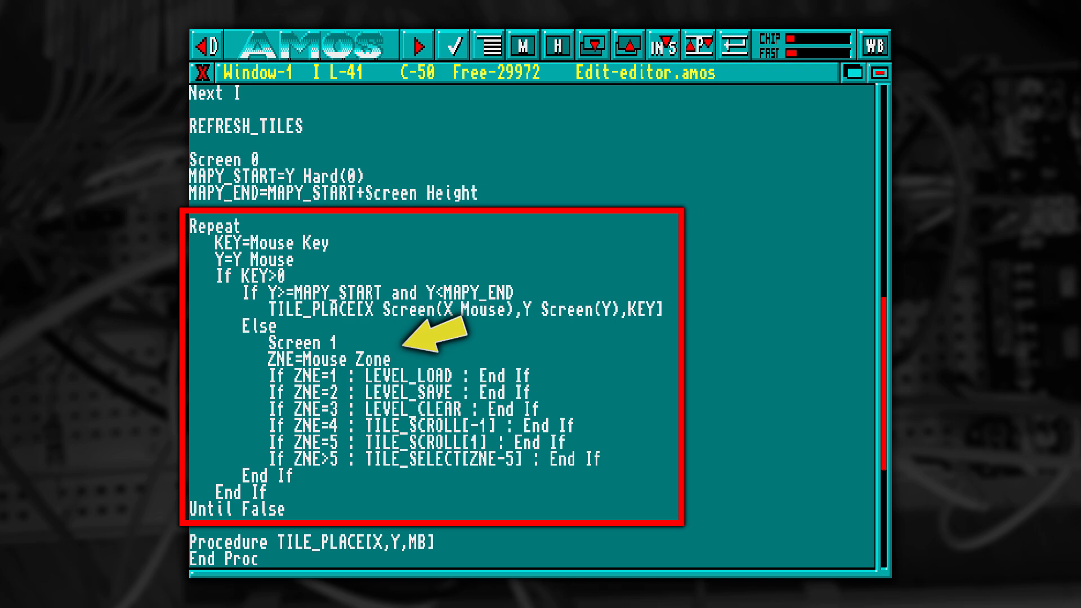
{"action": "scroll", "scroll_direction": "down", "scroll_amount": 3}
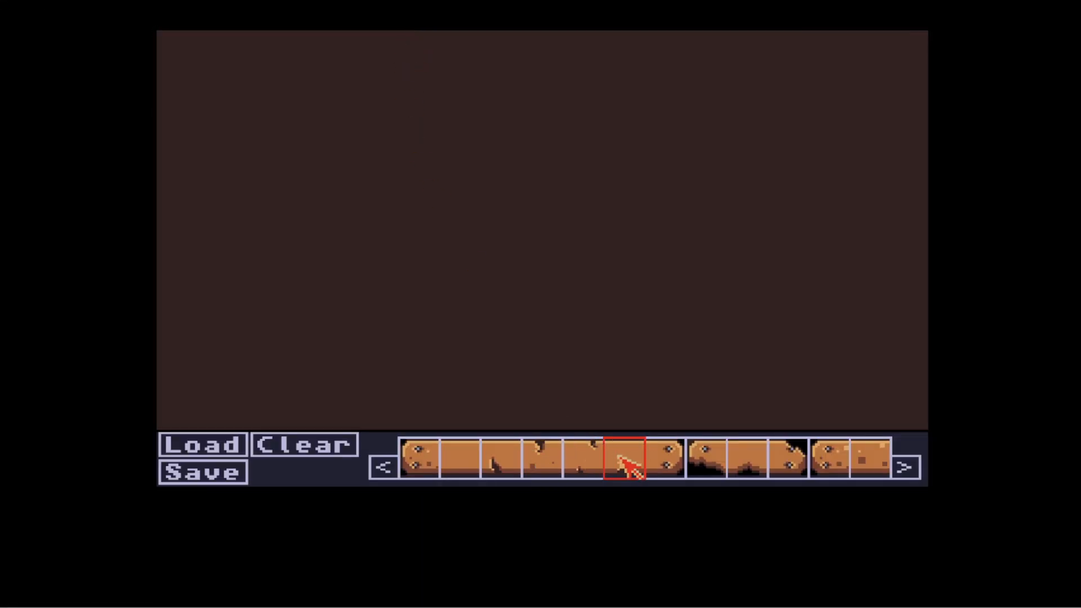
Scroll the running editor's tile panel twice with the > arrow to offer later tiles.
{"action": "left_click", "coordinate": [906, 465]}
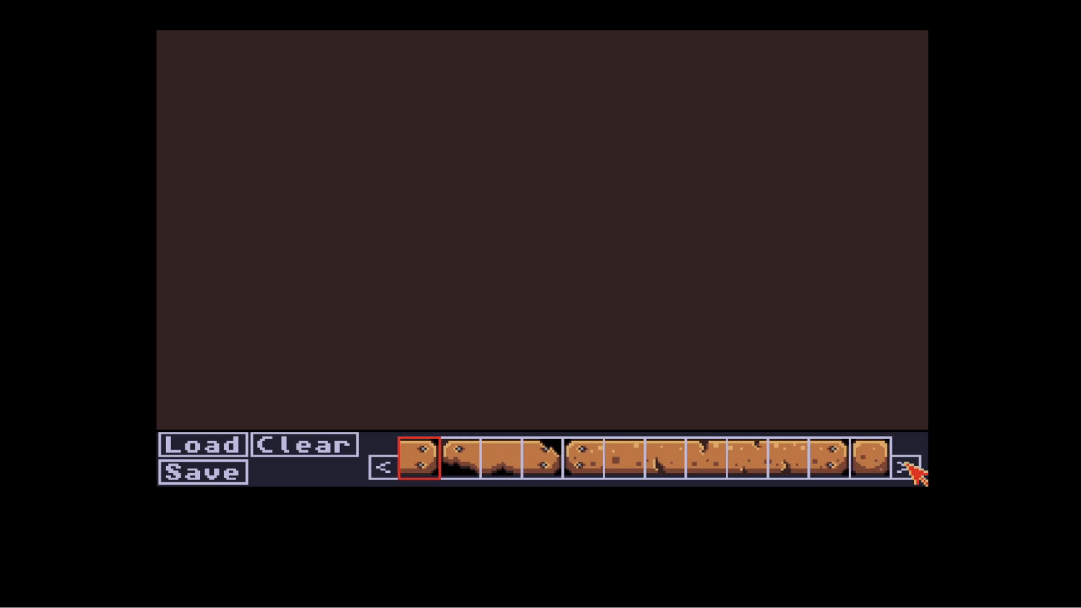
{"action": "left_click", "coordinate": [916, 469]}
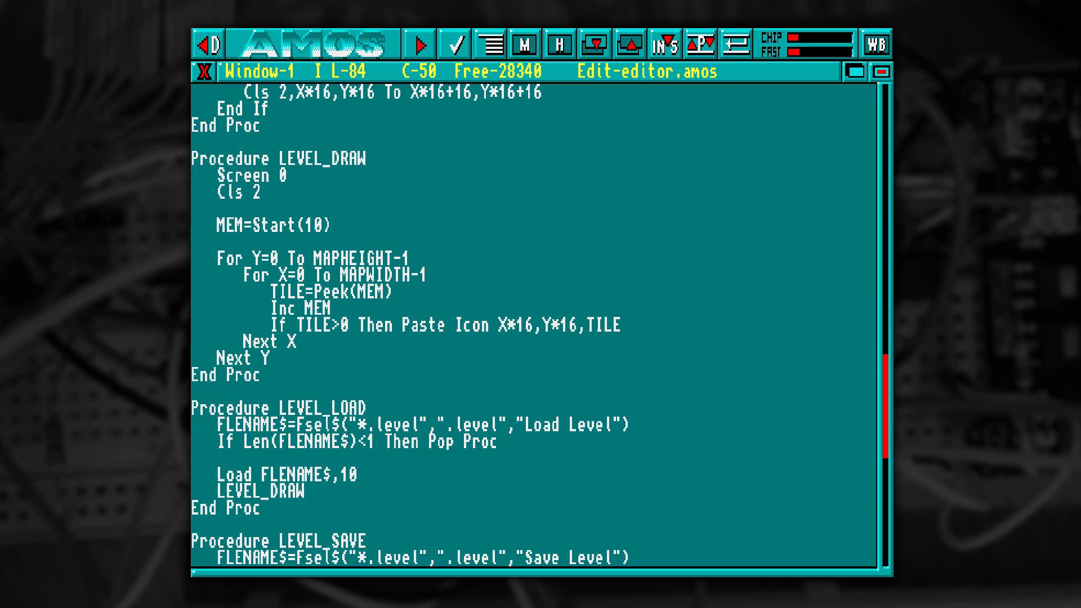
Run the level editor to test LEVEL_DRAW, LEVEL_LOAD and LEVEL_SAVE.
{"action": "left_click", "coordinate": [419, 44]}
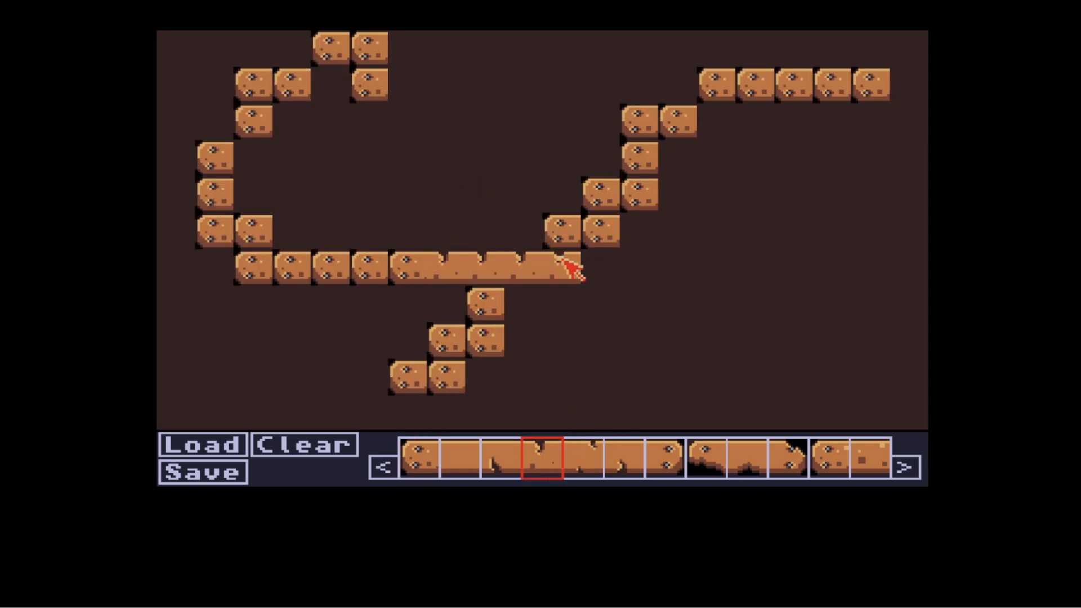
Save the drawn layout as test.level, then load test.level back in from the file selector.
{"action": "left_click", "coordinate": [203, 473]}
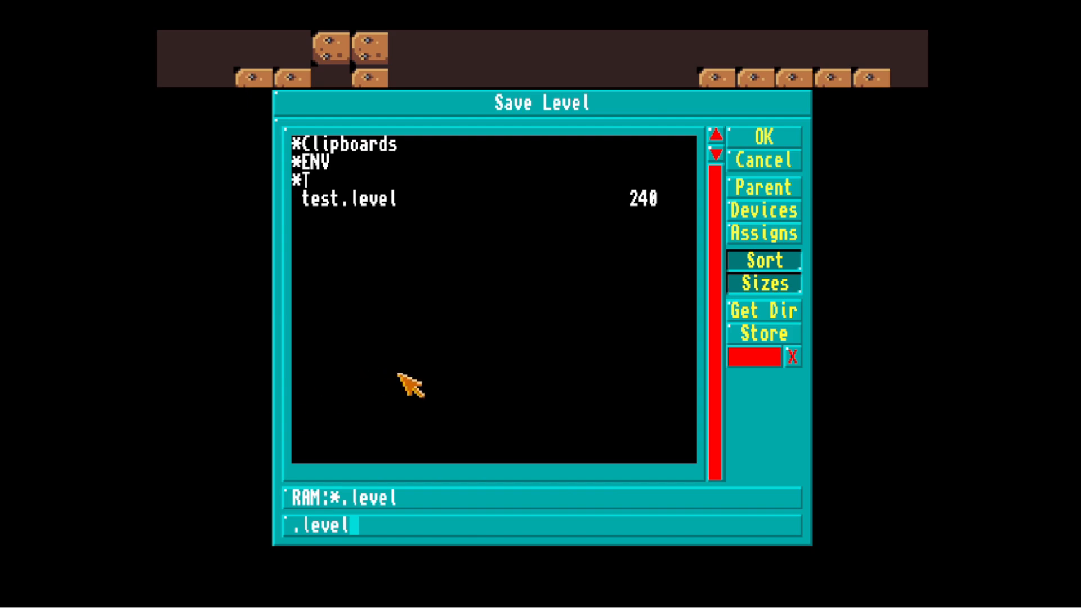
{"action": "left_click", "coordinate": [762, 158]}
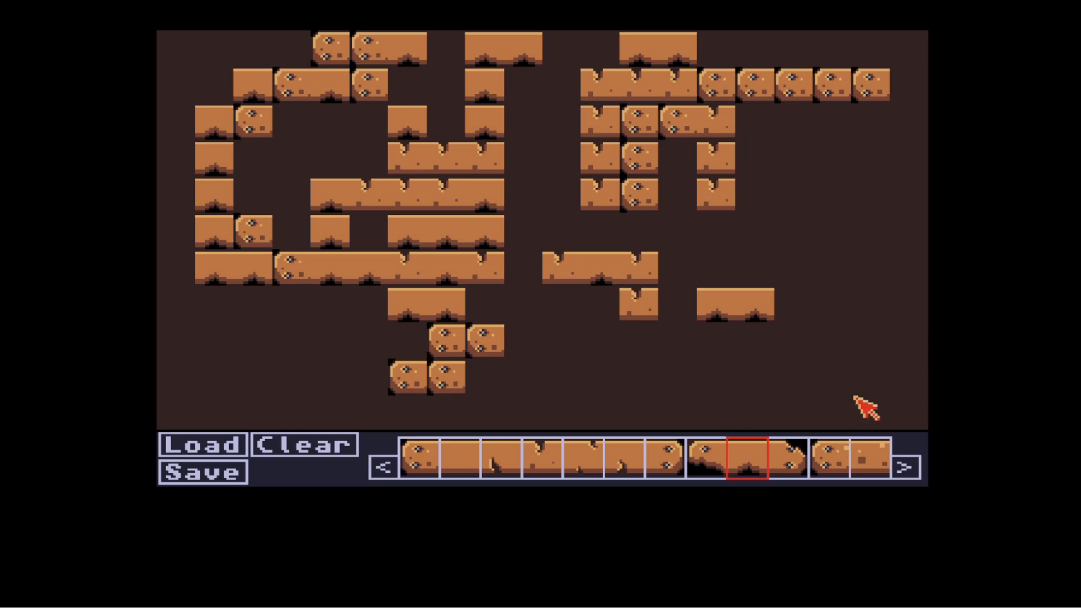
{"action": "left_click", "coordinate": [201, 445]}
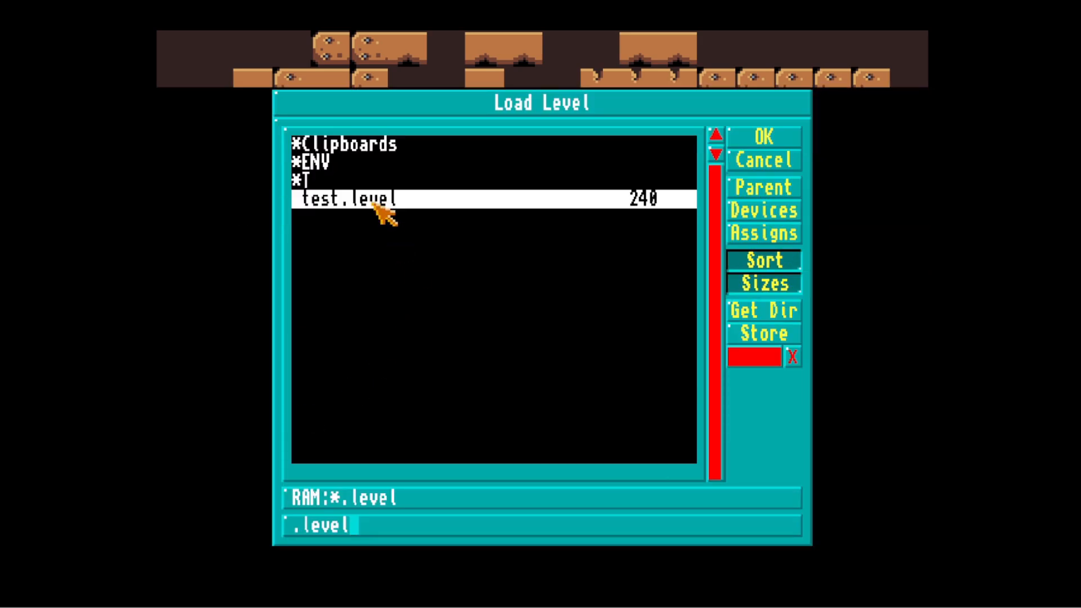
{"action": "left_click", "coordinate": [762, 137]}
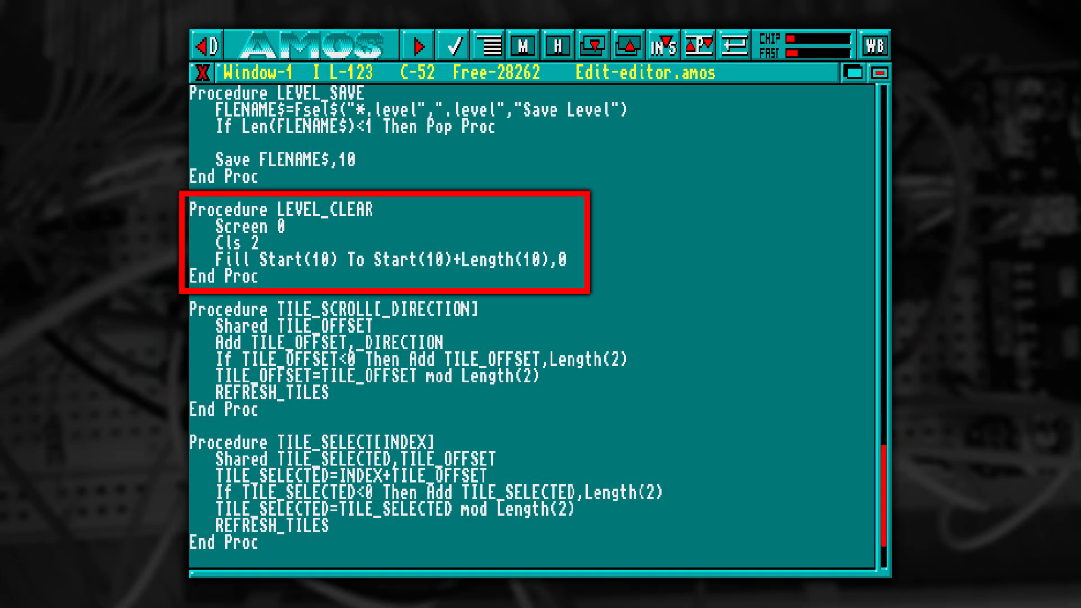
Scroll through the LEVEL_CLEAR and TILE_ procedures in the listing.
{"action": "scroll", "scroll_direction": "down", "scroll_amount": 3}
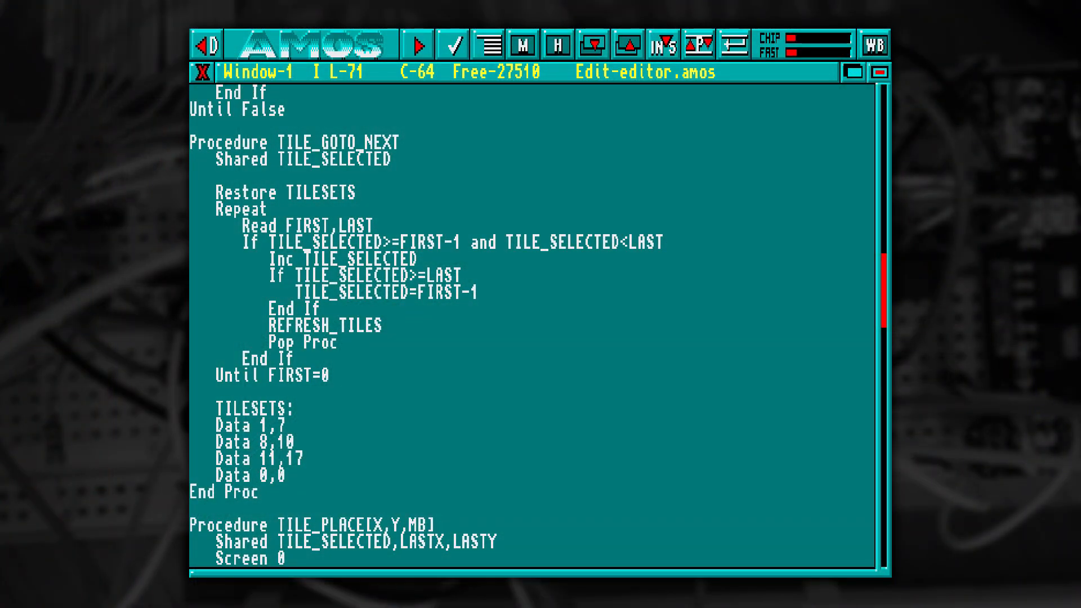